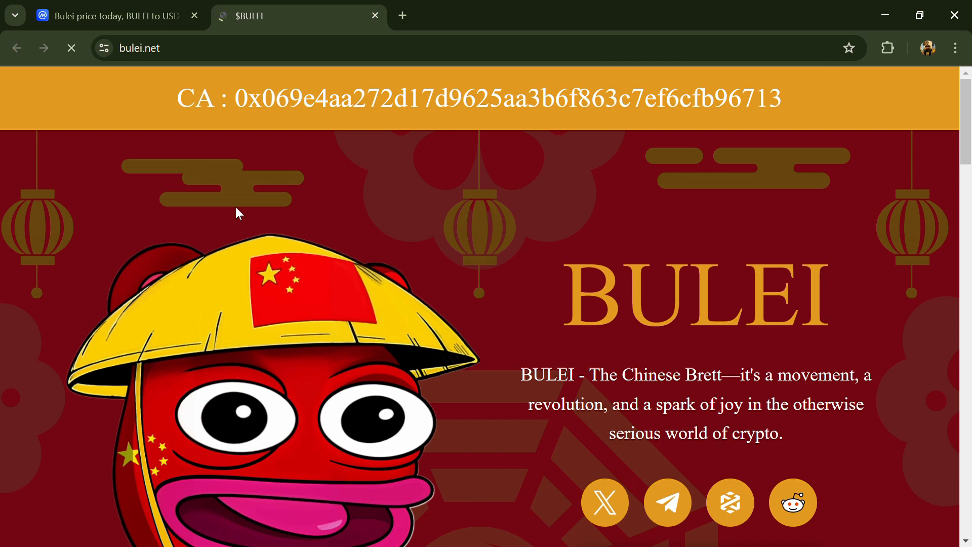
mouse_move(213, 161)
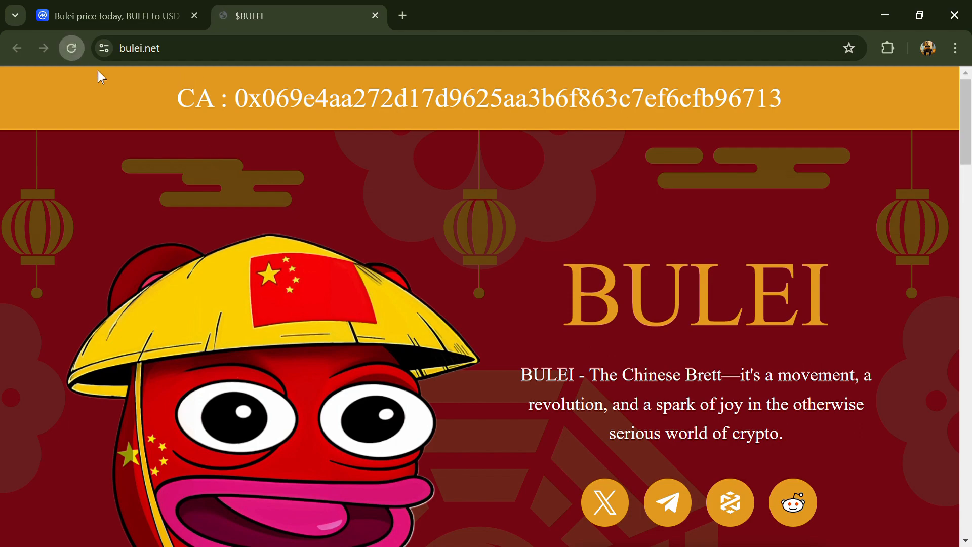
mouse_move(415, 252)
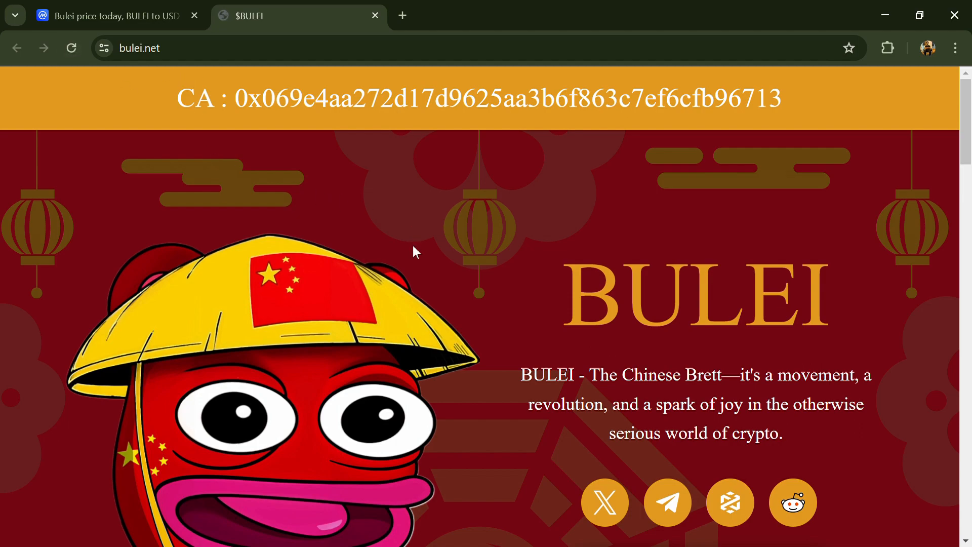
Scroll through the Bulei project page to review its content
scroll("down", 3)
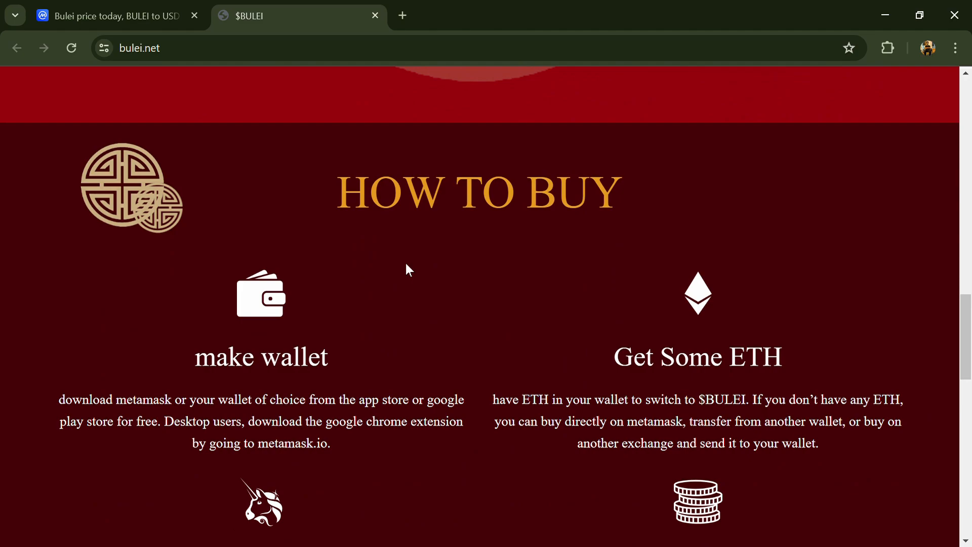
scroll("down", 3)
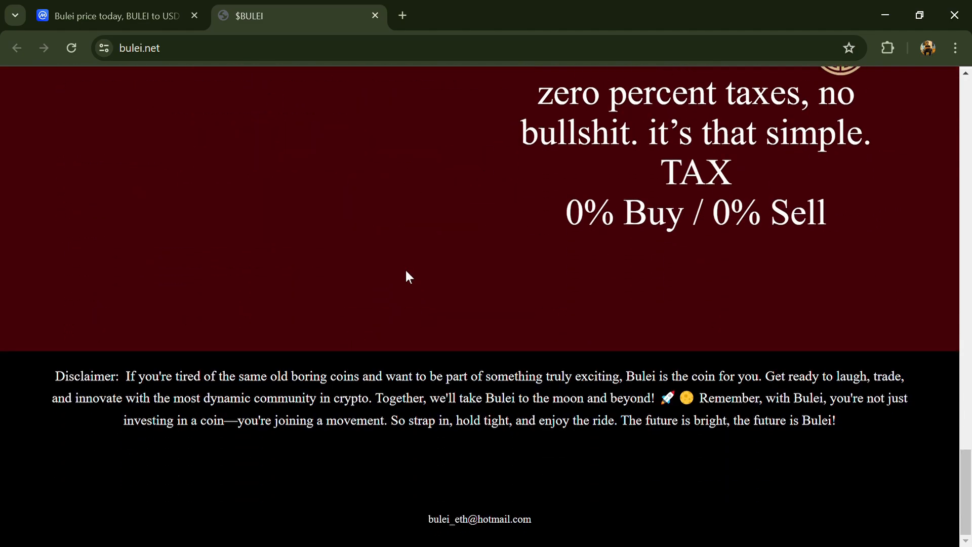
scroll("up", 3)
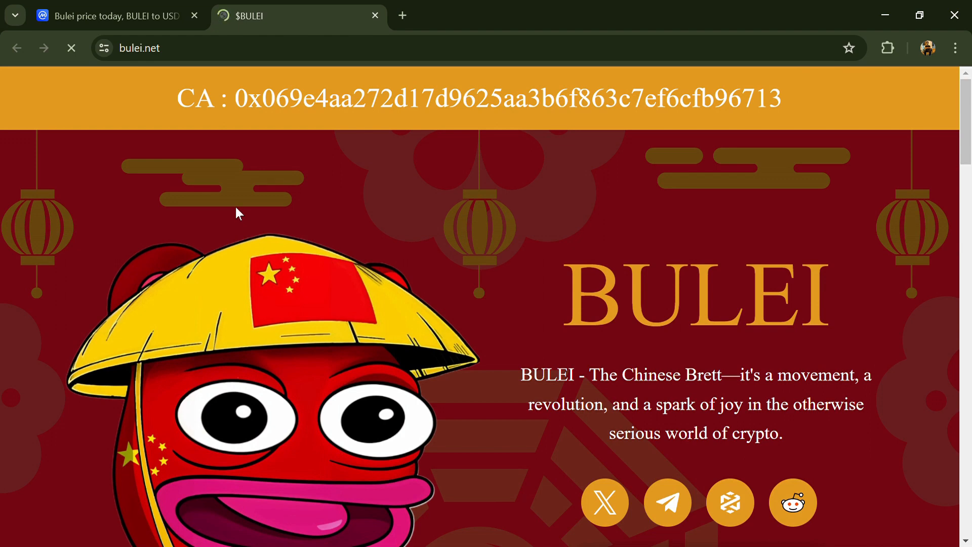
mouse_move(215, 161)
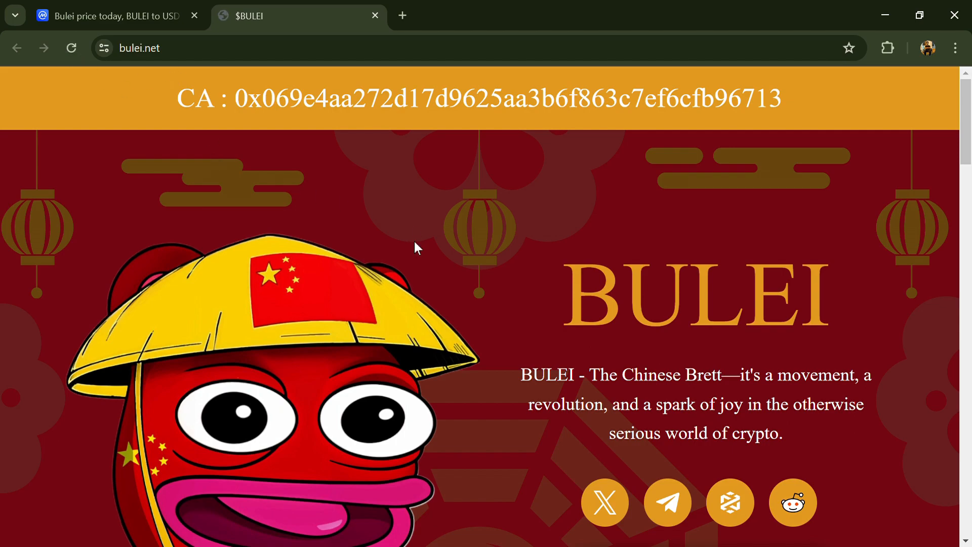
scroll("down", 3)
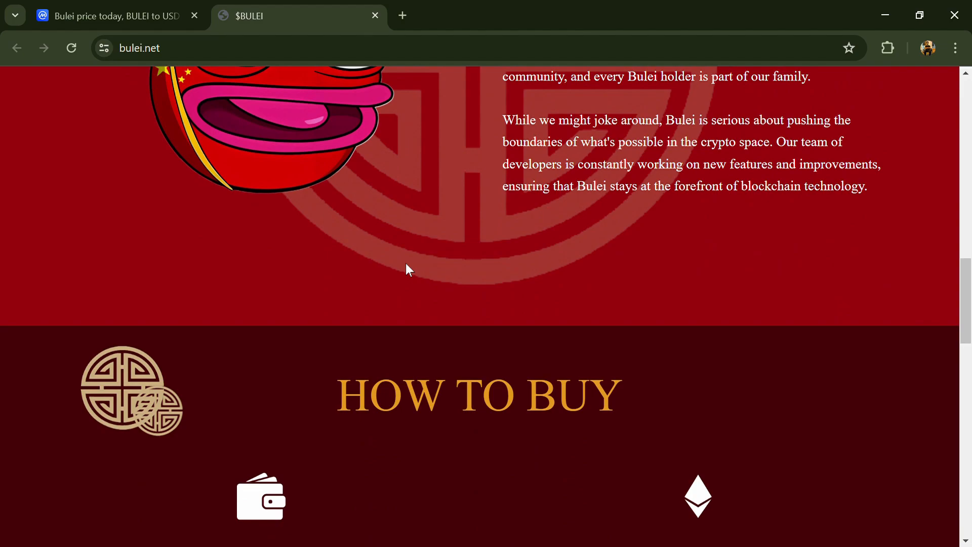
scroll("down", 3)
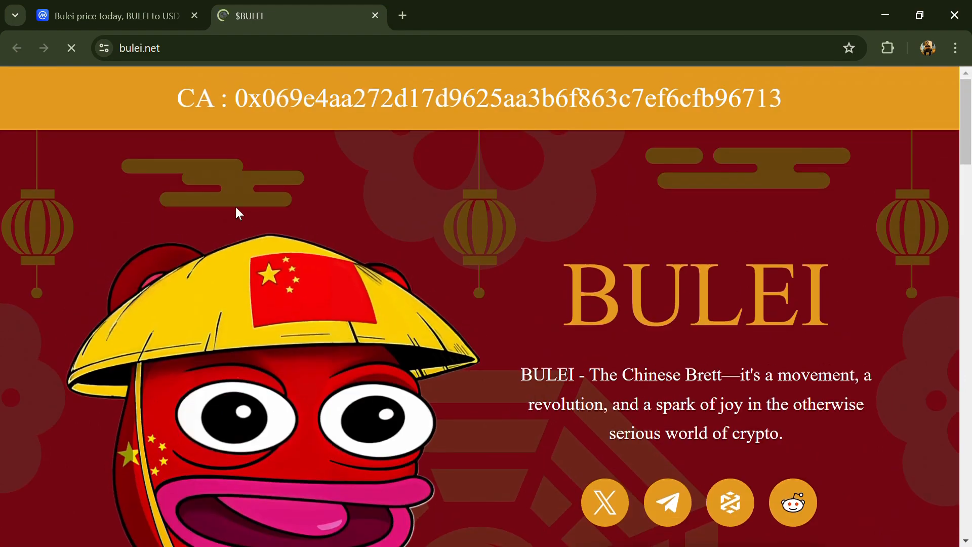
mouse_move(214, 160)
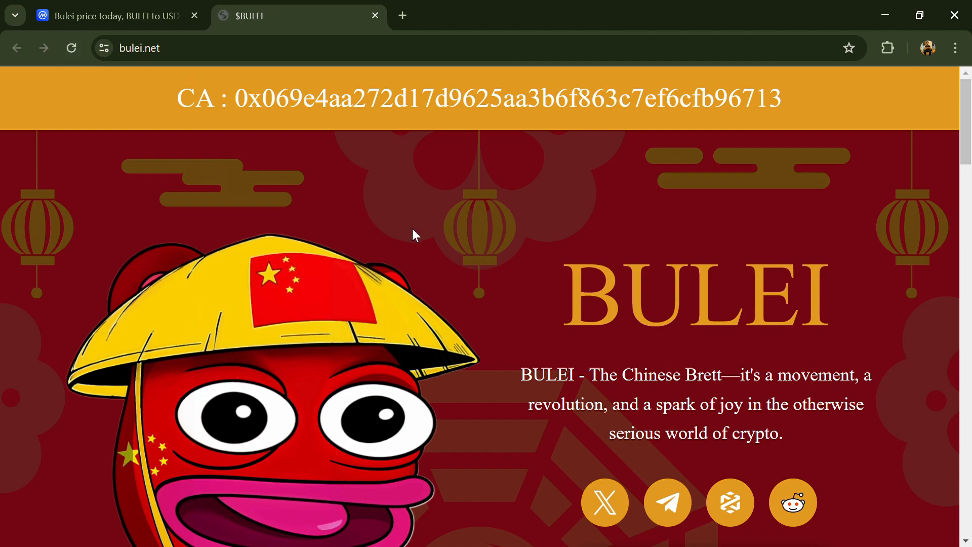
scroll("down", 3)
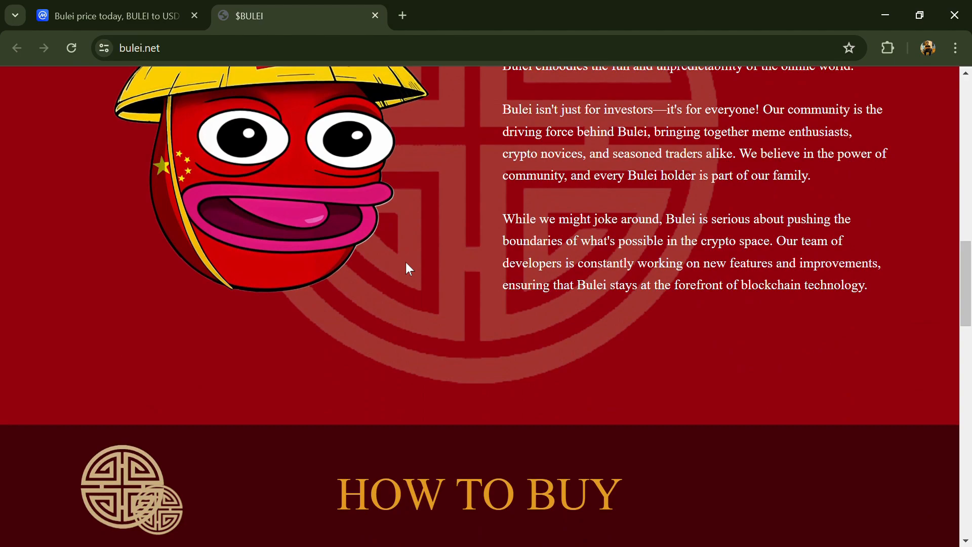
scroll("down", 3)
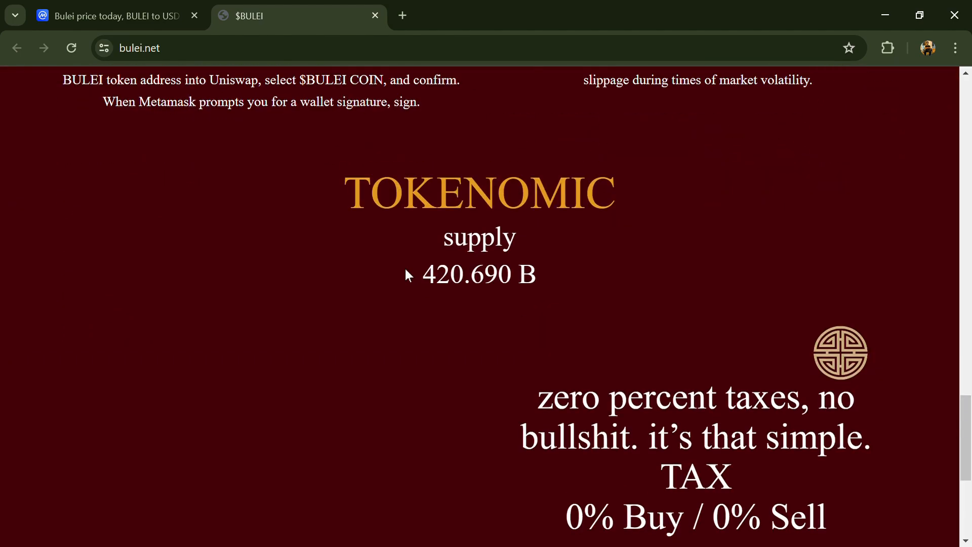
Switch to the CoinMarketCap tab and scroll through the Bulei page
left_click(71, 47)
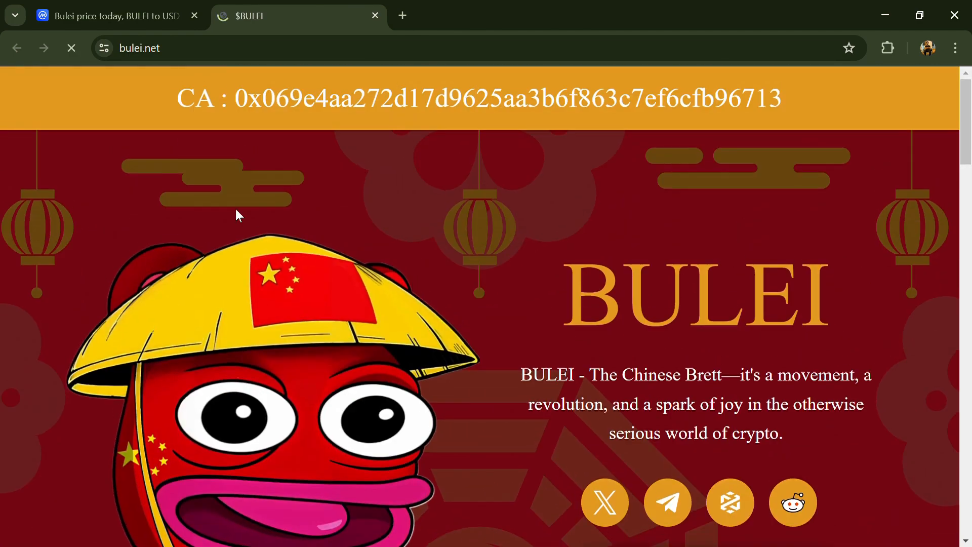
mouse_move(214, 162)
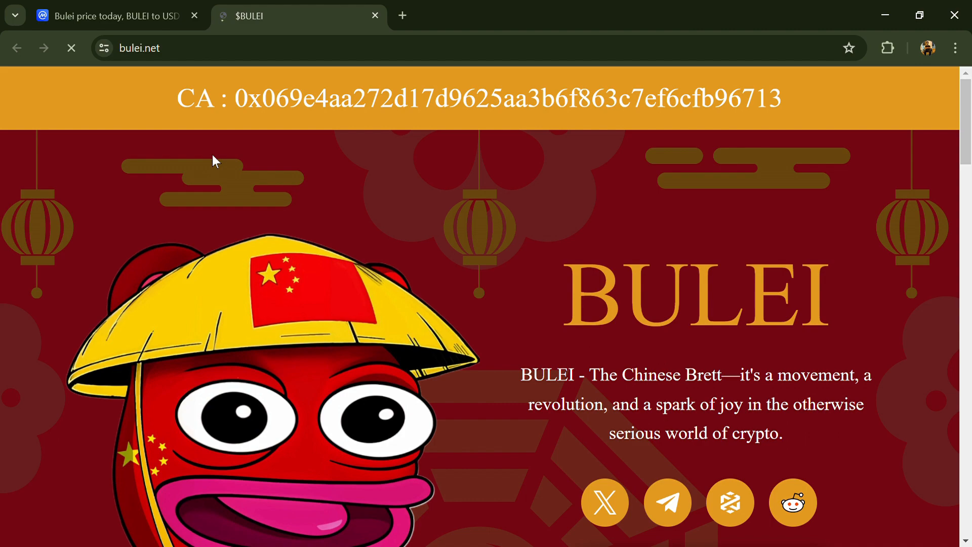
mouse_move(317, 199)
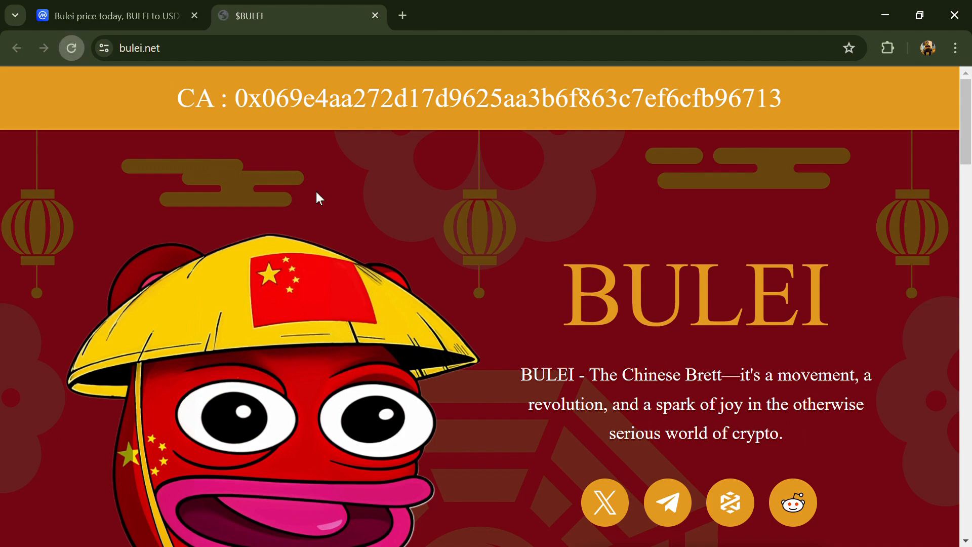
scroll("down", 3)
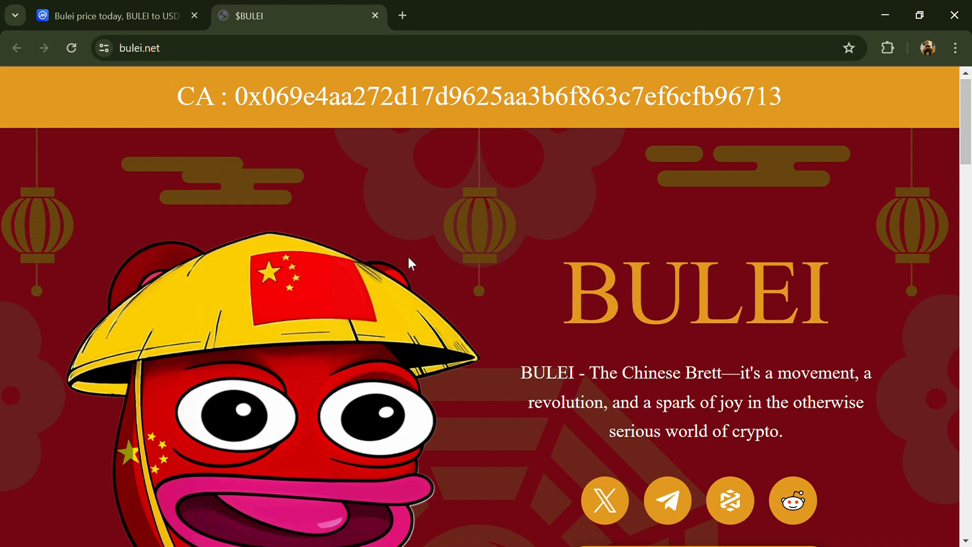
scroll("down", 3)
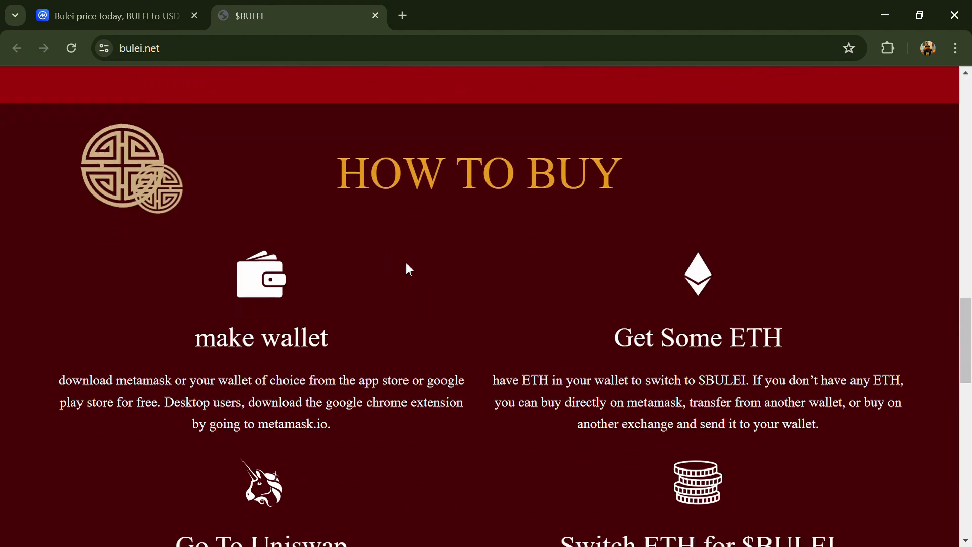
scroll("down", 3)
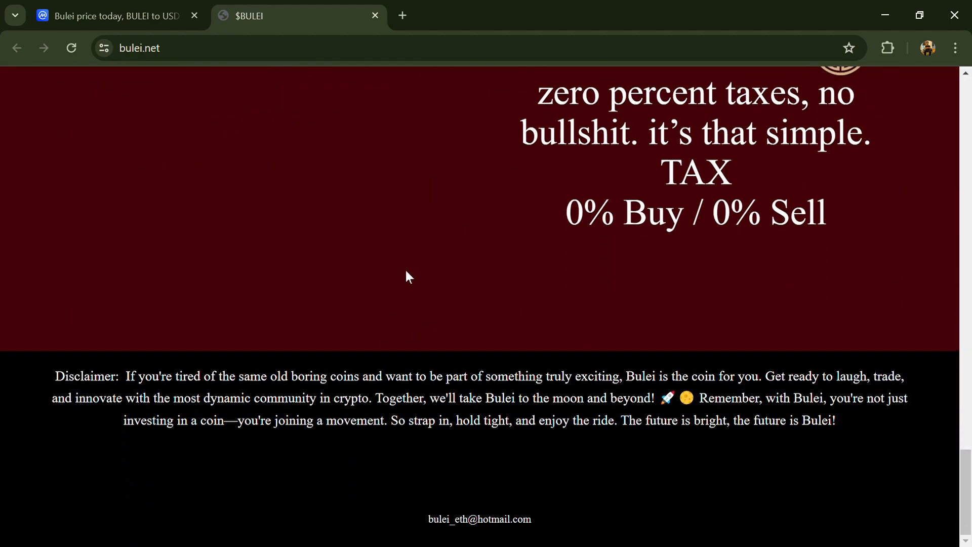
scroll("up", 3)
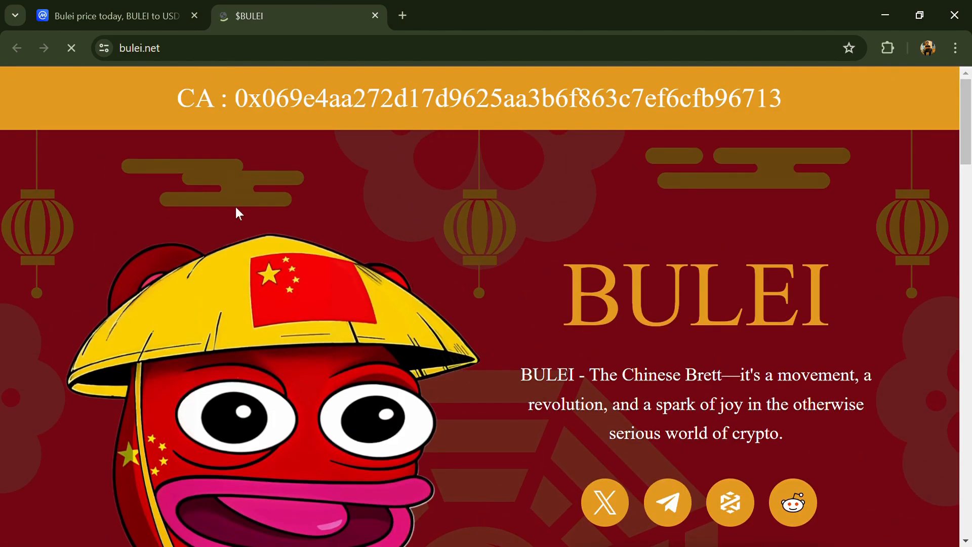
mouse_move(213, 161)
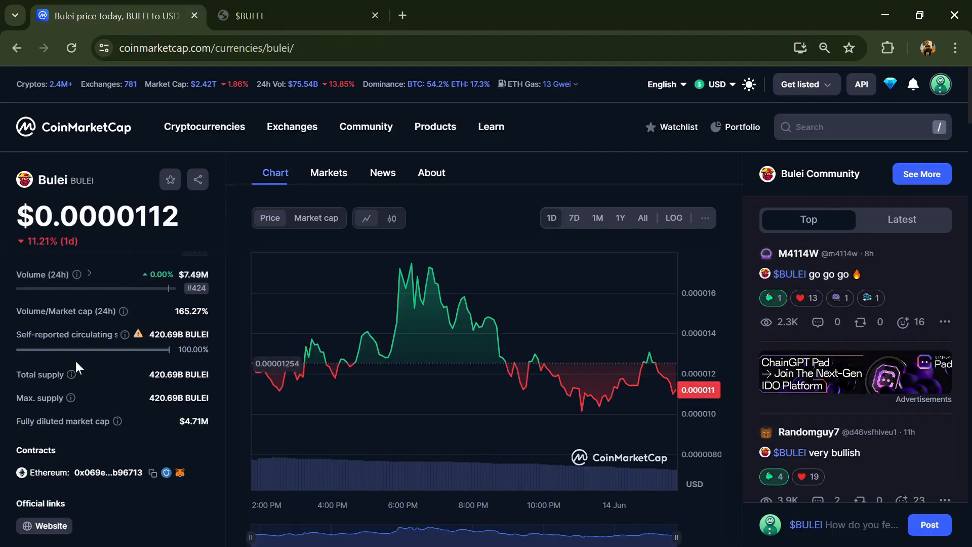
Select the self-reported circulating supply, then open Bulei's Markets list and its pair filter
double_click(178, 374)
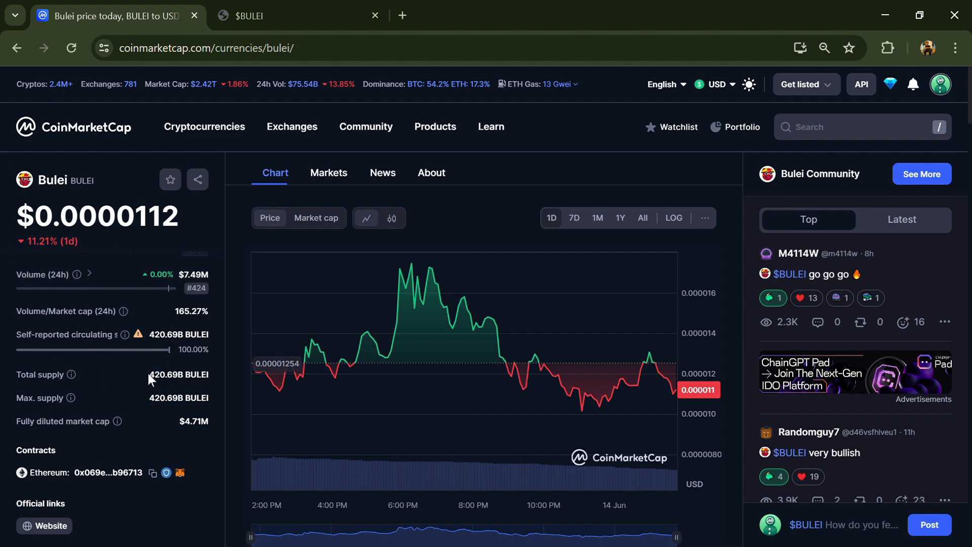
double_click(178, 333)
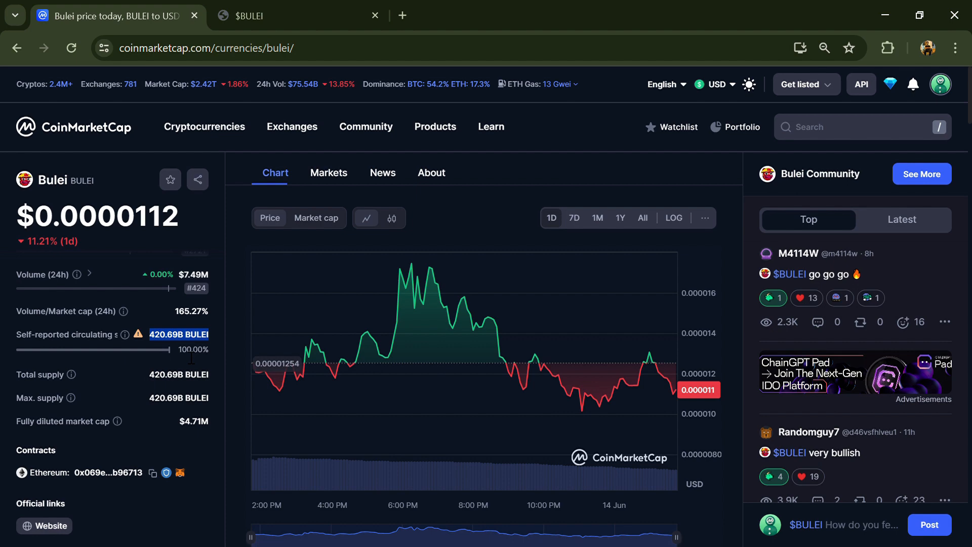
left_click(328, 172)
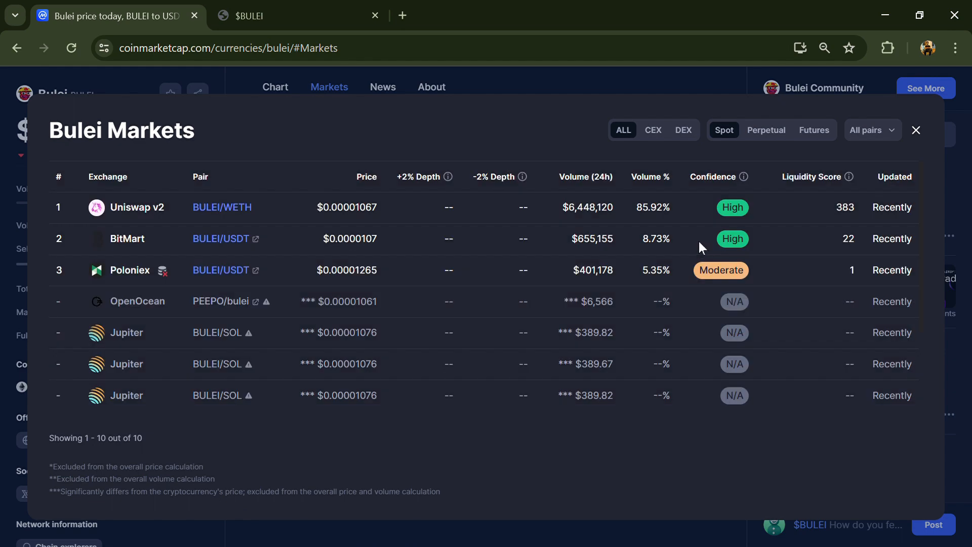
left_click(871, 130)
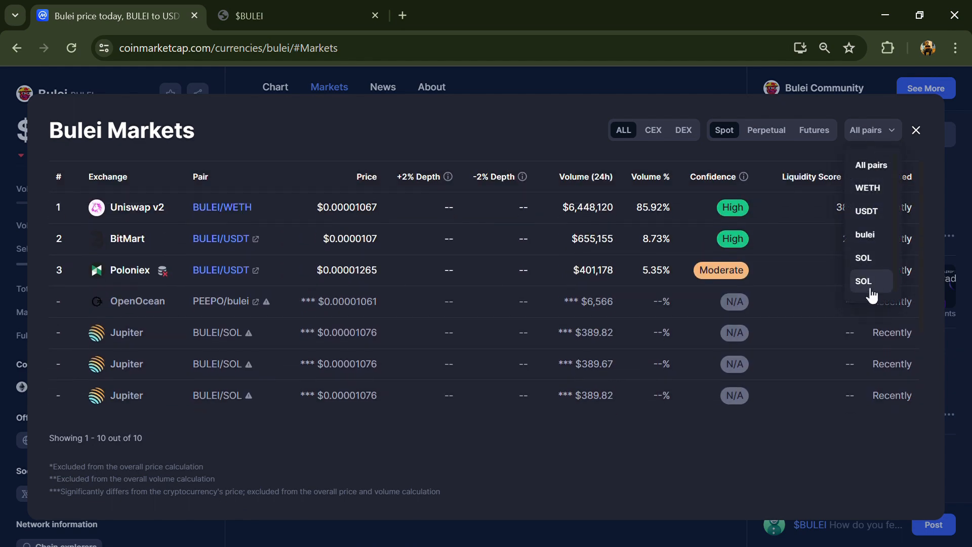